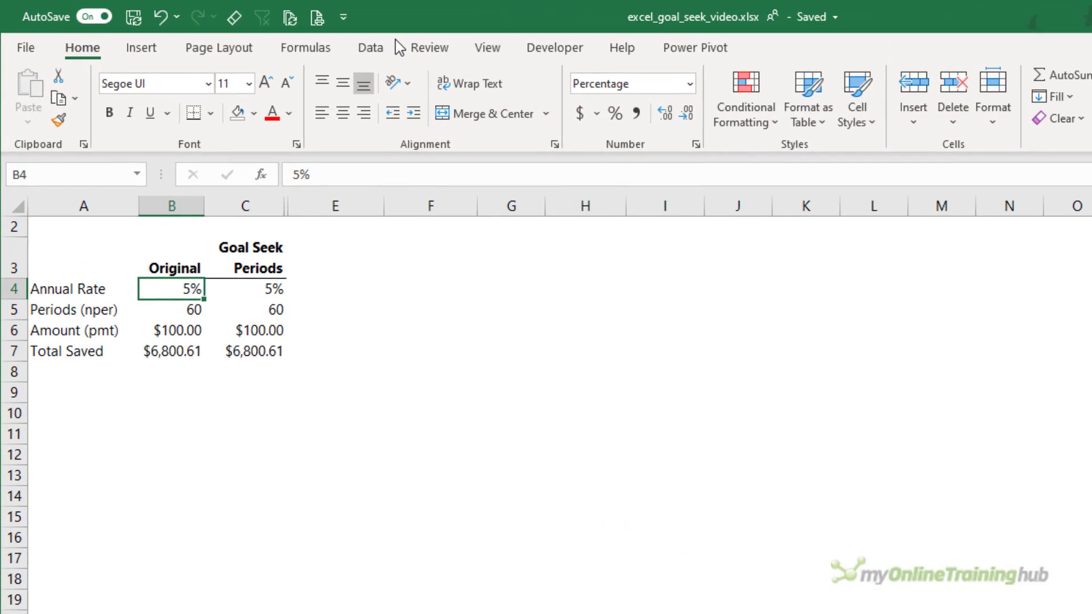
Inspect the monthly amount in B6 and the FV formula behind Total Saved, then select C7.
left_click(172, 330)
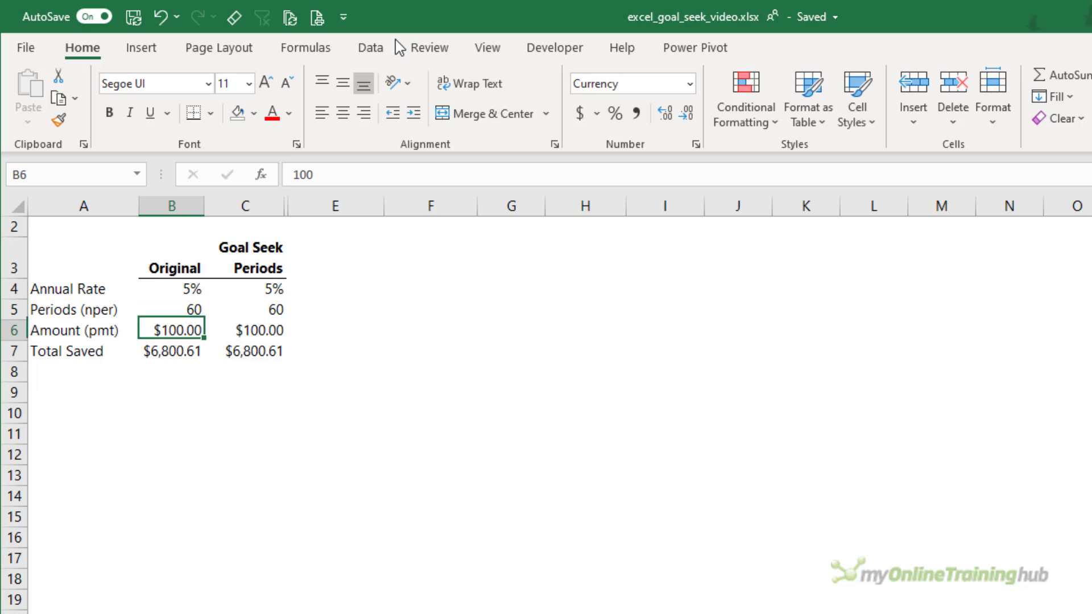
left_click(170, 352)
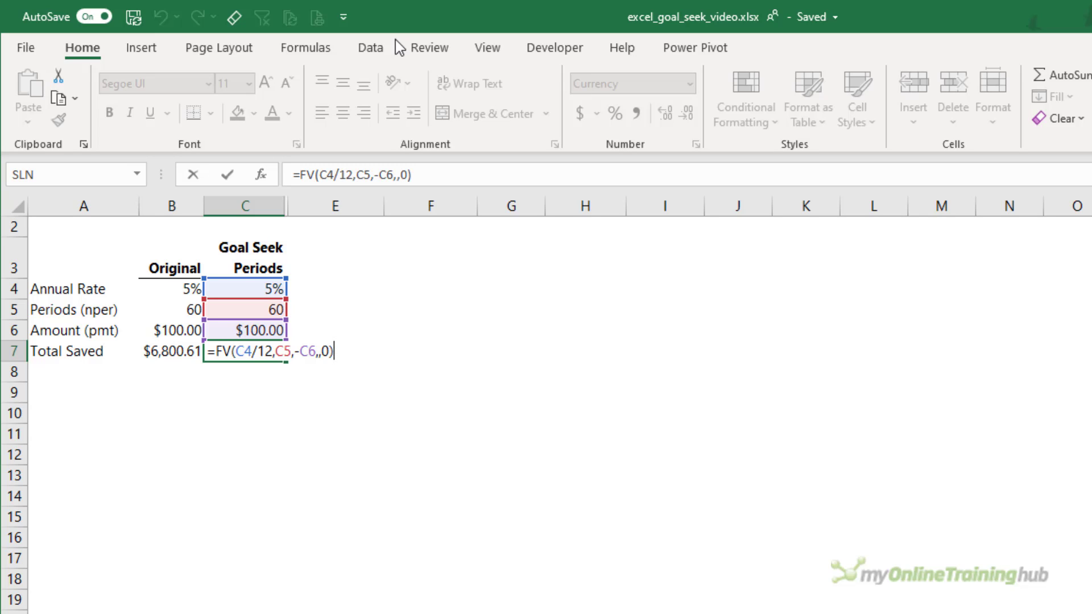
key("Enter")
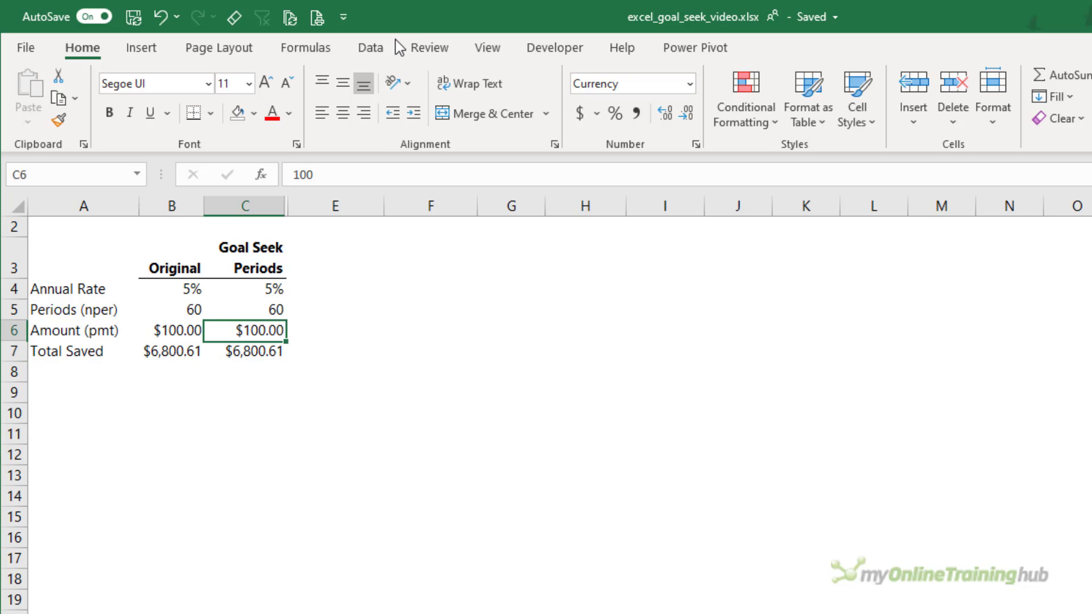
left_click(246, 287)
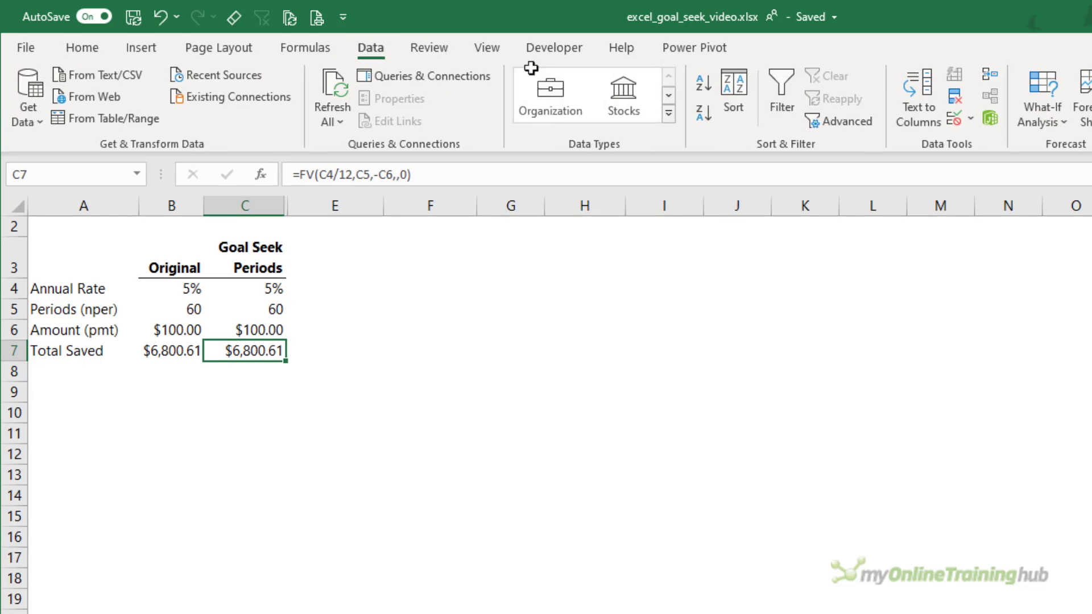
Run Goal Seek to make Total Saved C7 equal 10000 by varying the periods in C5.
left_click(1010, 95)
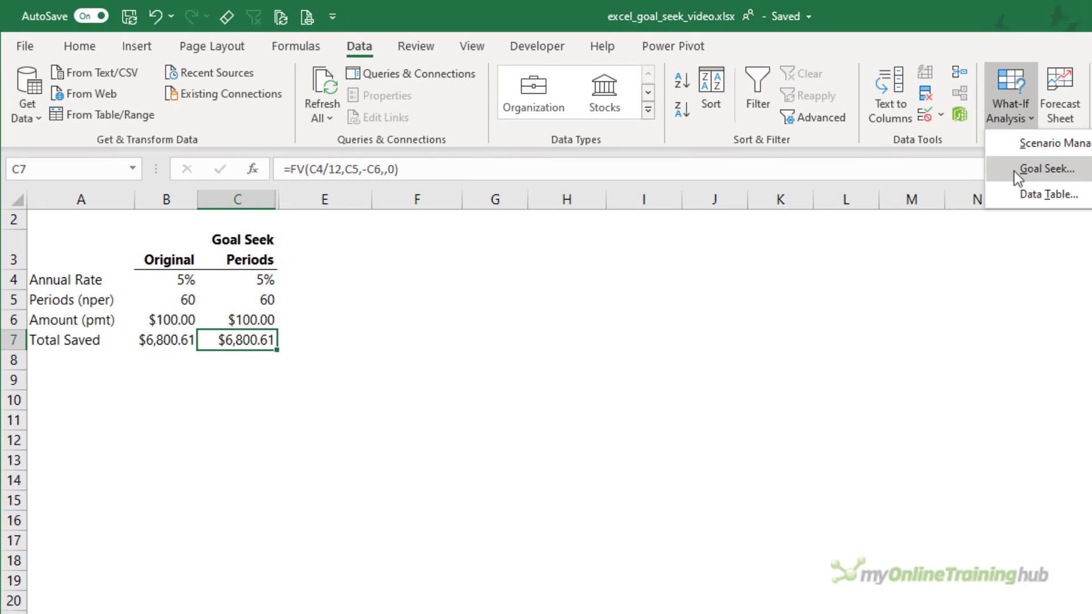
left_click(1042, 168)
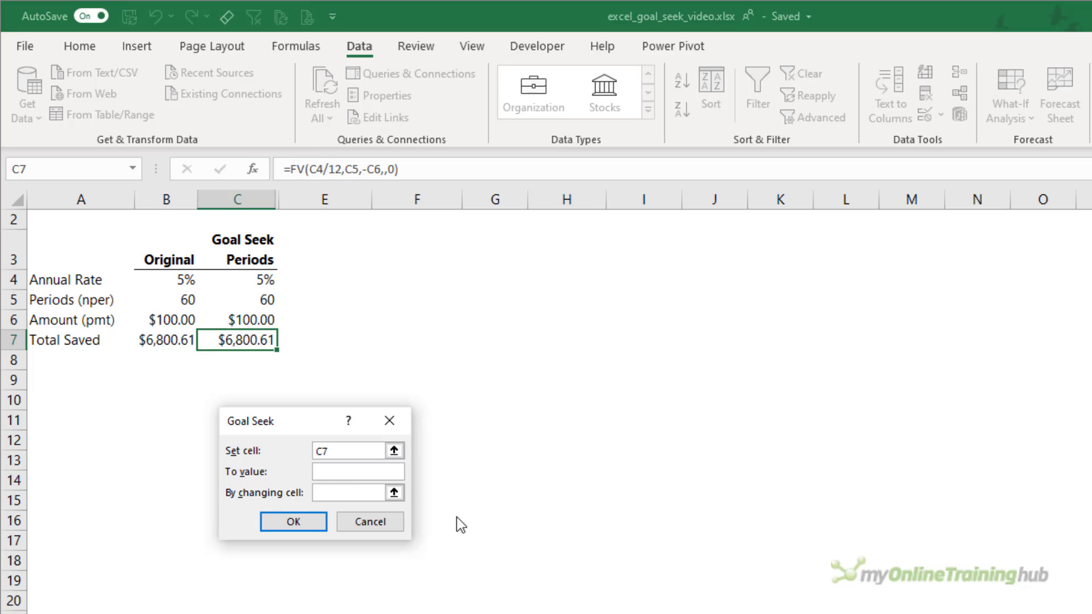
type("10000")
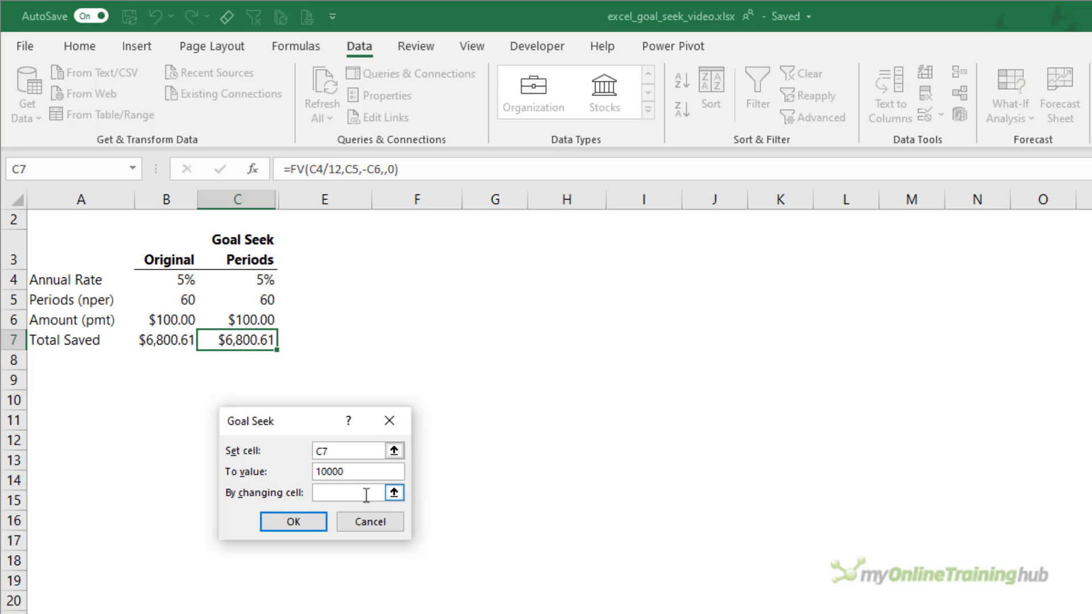
left_click(353, 492)
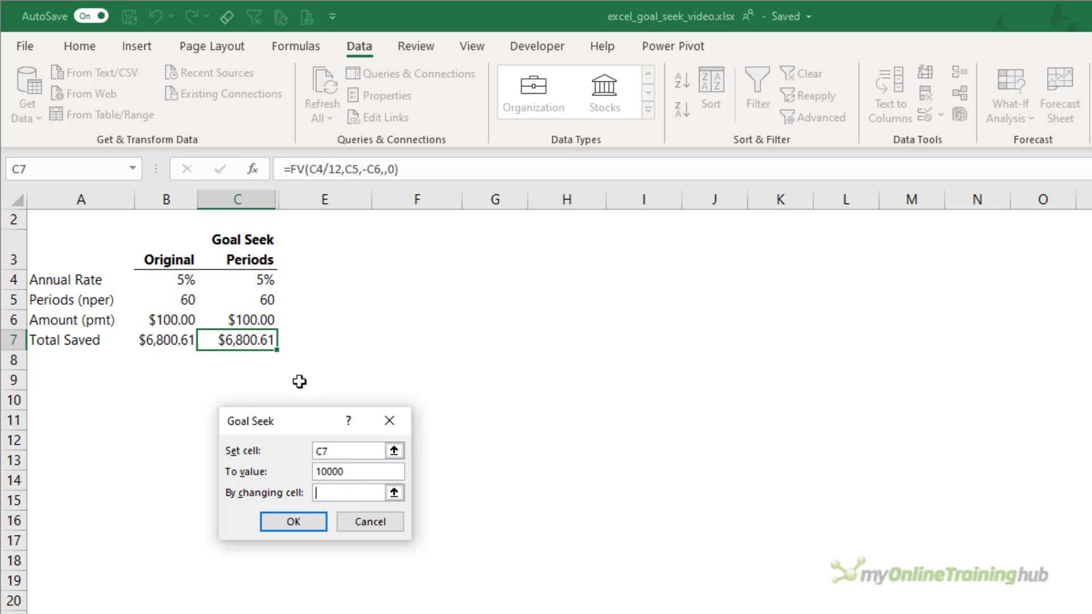
left_click(237, 299)
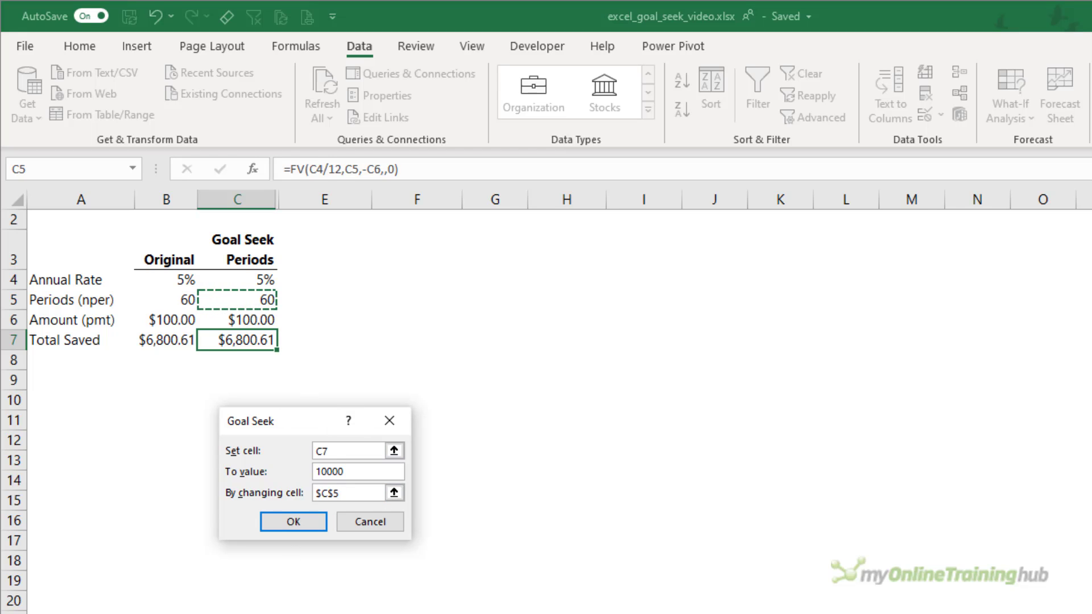
left_click(293, 521)
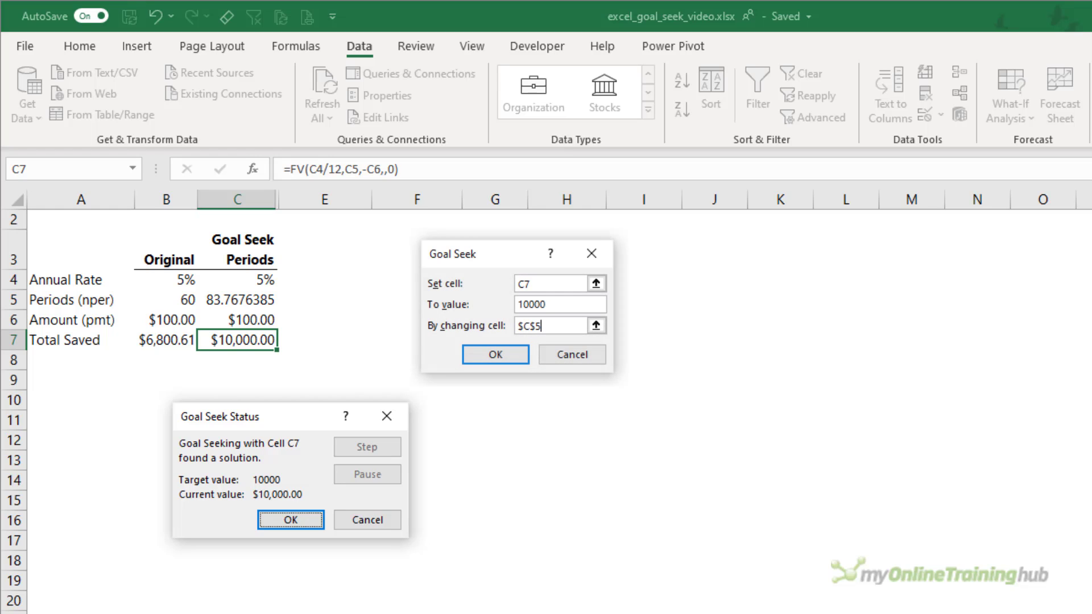
Accept the Goal Seek result so C5 holds 83.7676385 periods for $10,000.00 saved.
left_click(557, 325)
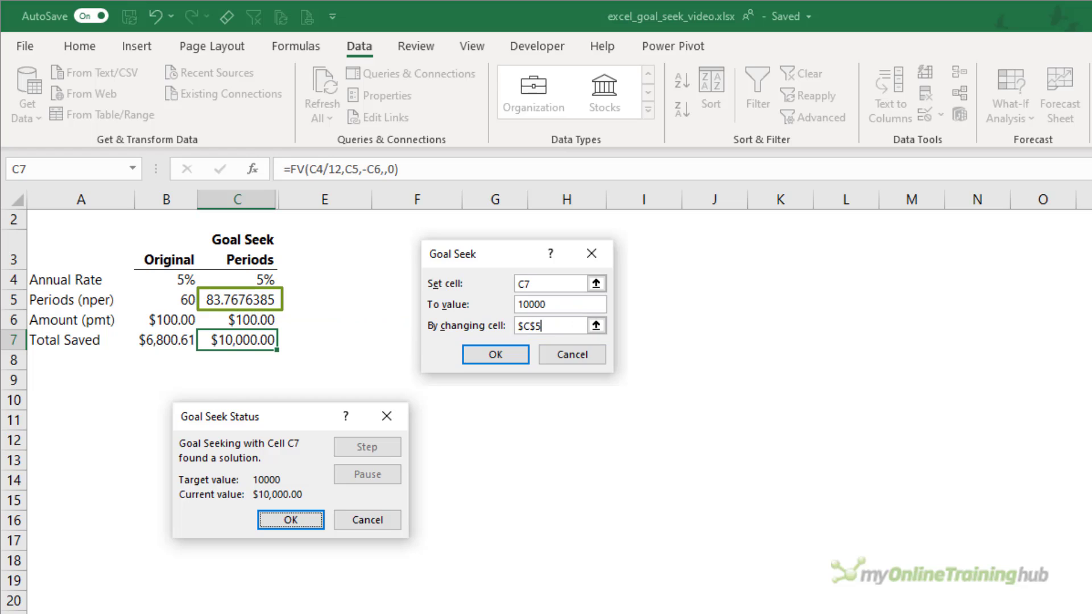
left_click(290, 520)
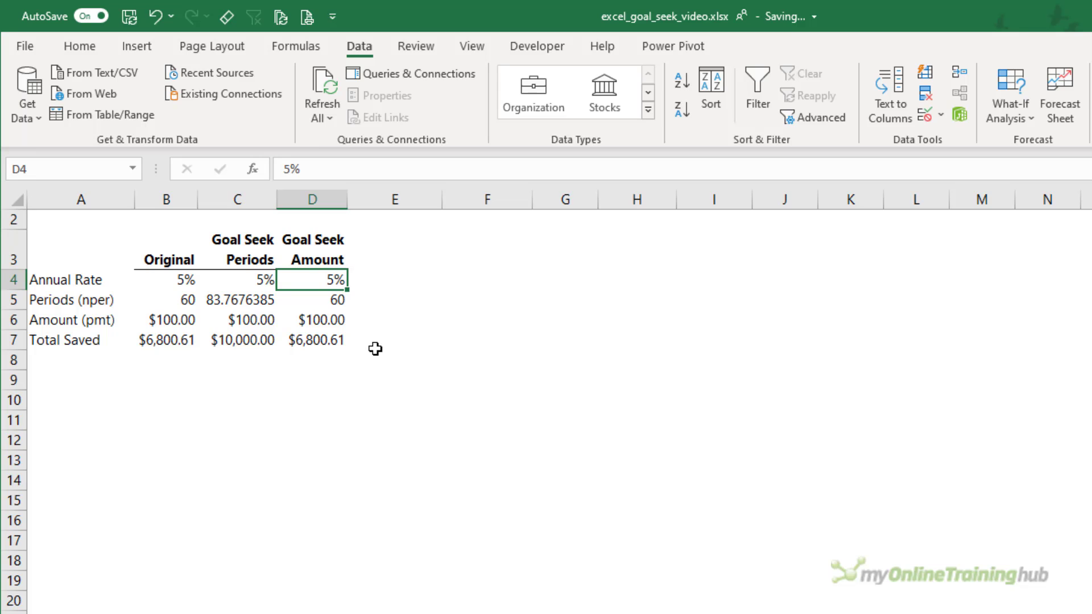
Run Goal Seek to make Total Saved D7 equal 10000 by varying the monthly amount in D6.
left_click(312, 319)
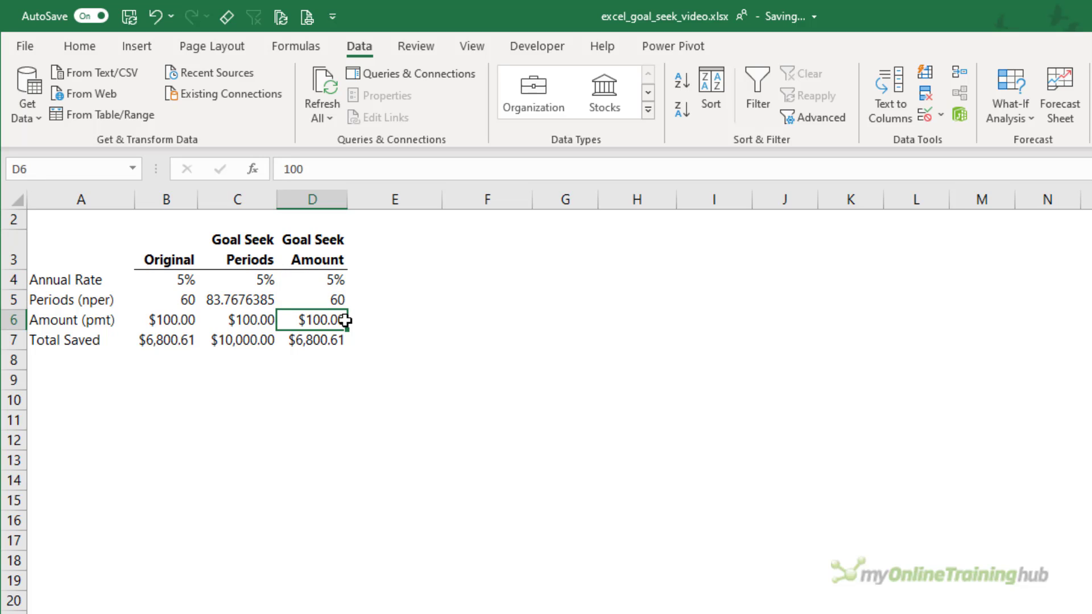
left_click(1009, 96)
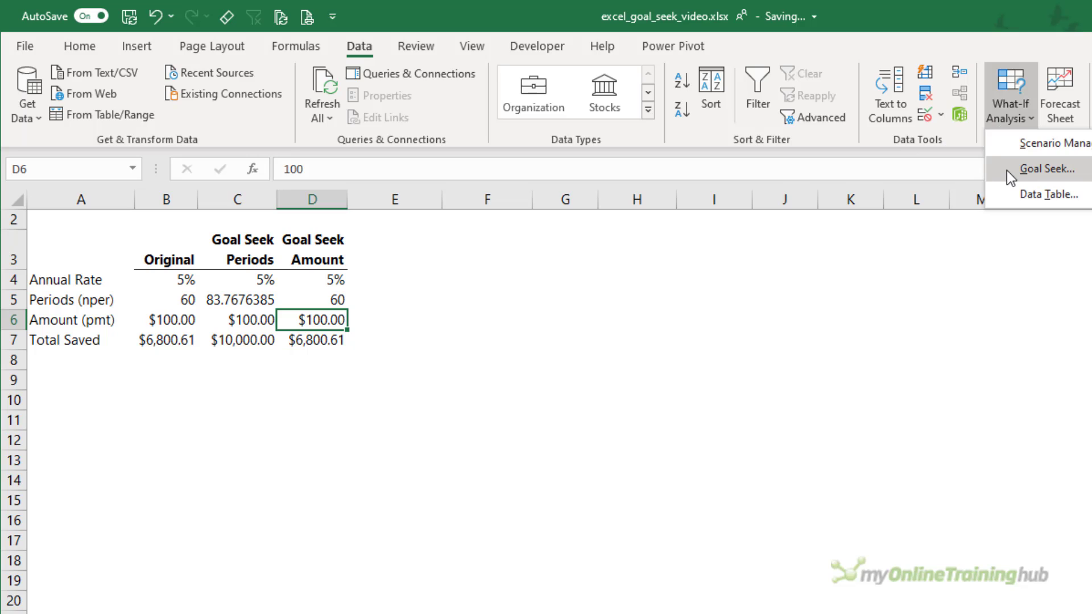
left_click(1041, 169)
type("$D$7")
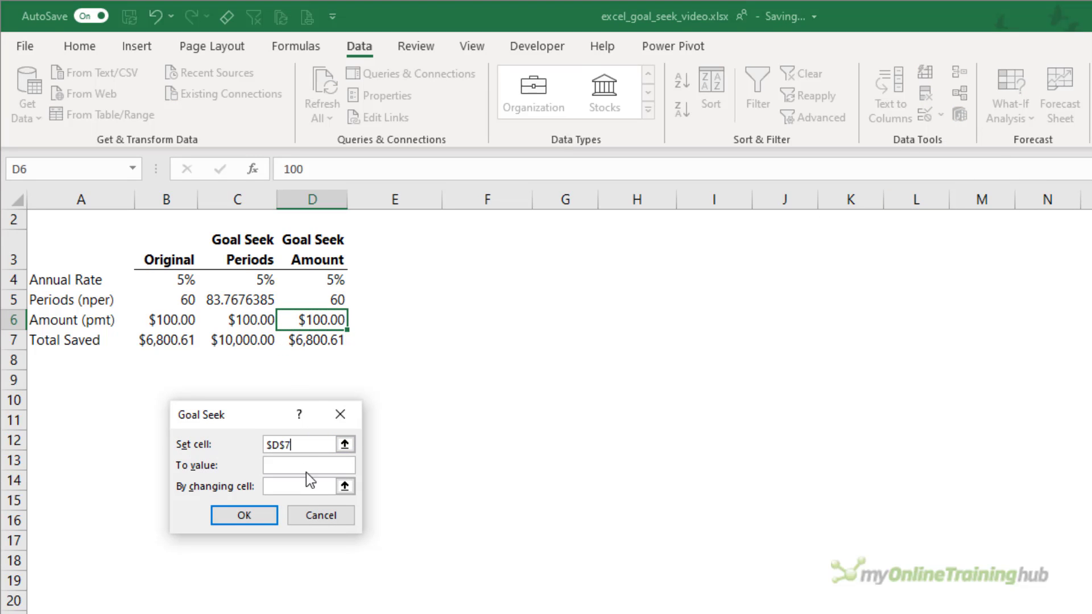
type("10000")
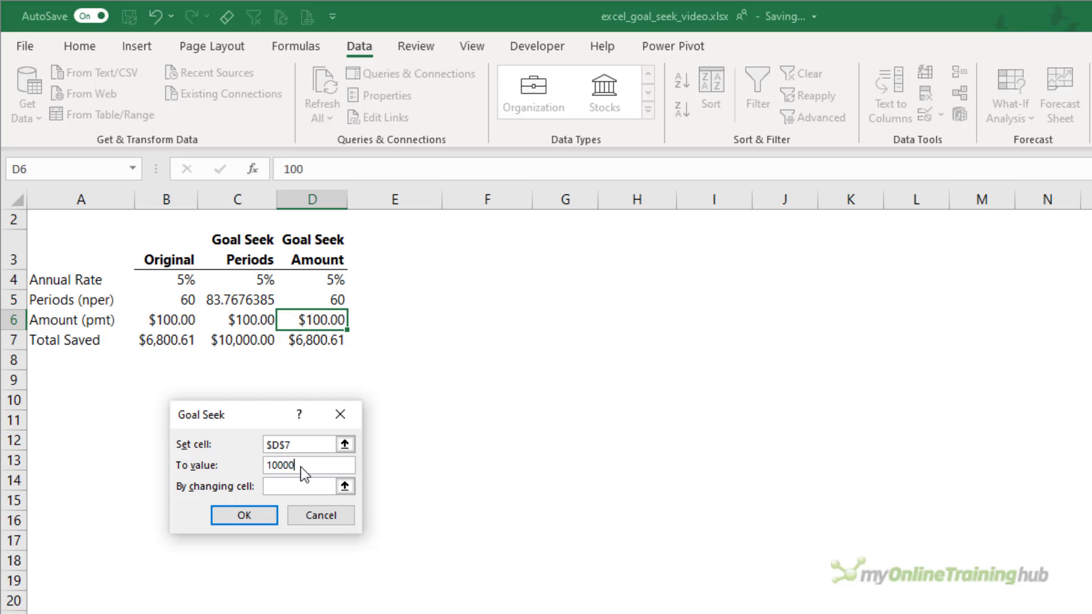
left_click(312, 321)
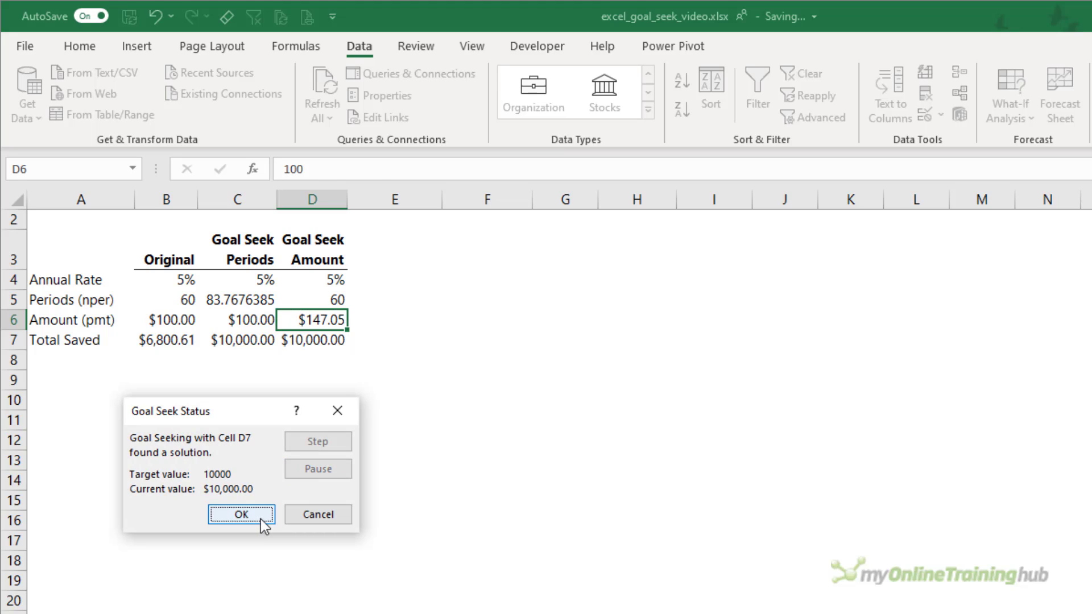
Accept the $147.05 monthly amount and check that D5 periods and D4 rate are unchanged.
left_click(241, 514)
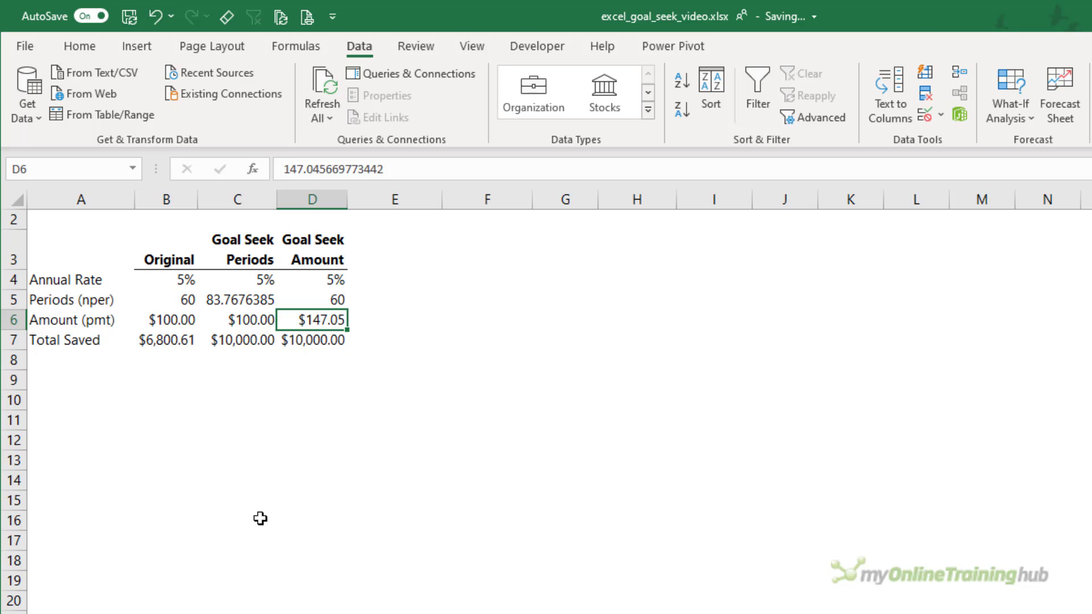
left_click(311, 299)
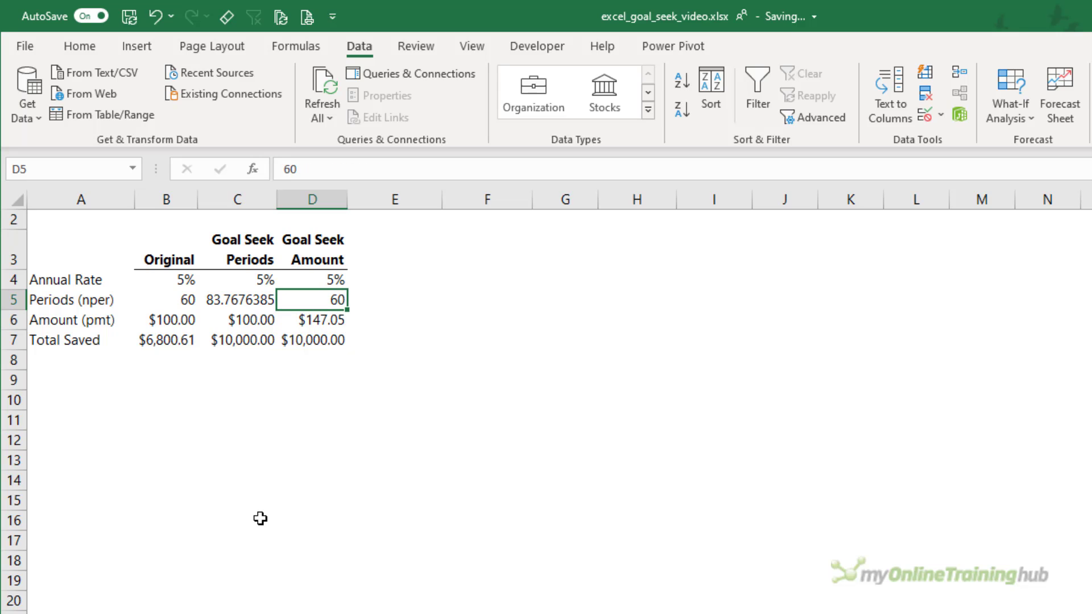
left_click(311, 280)
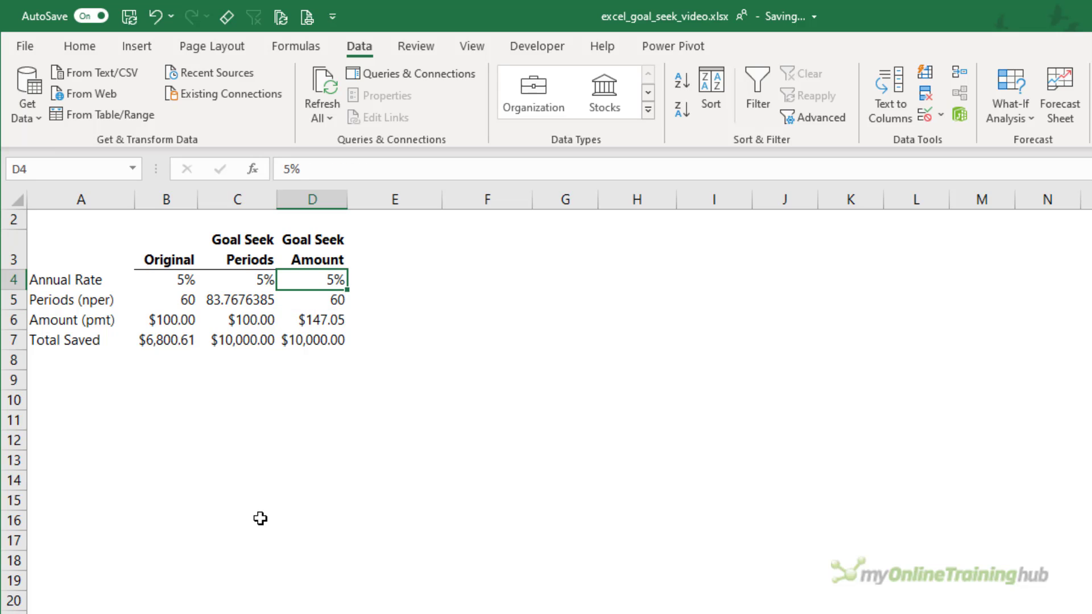